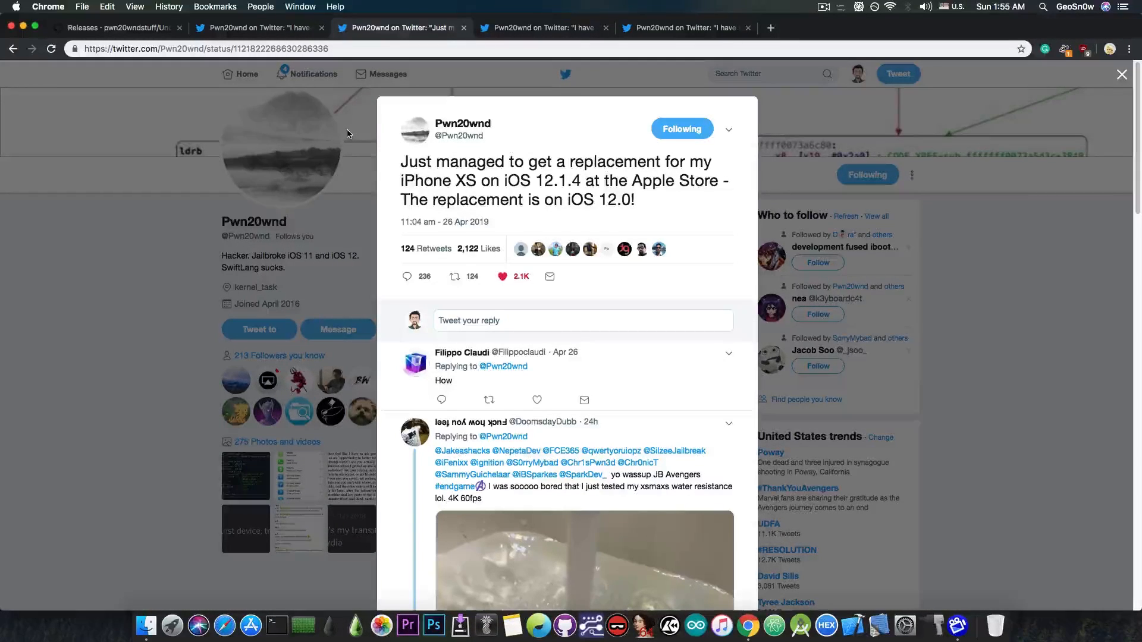
# Switch to the tab with Pwn20wnd's tweet about the libsubstitute-based A12 Substrate replacement.
pyautogui.click(542, 27)
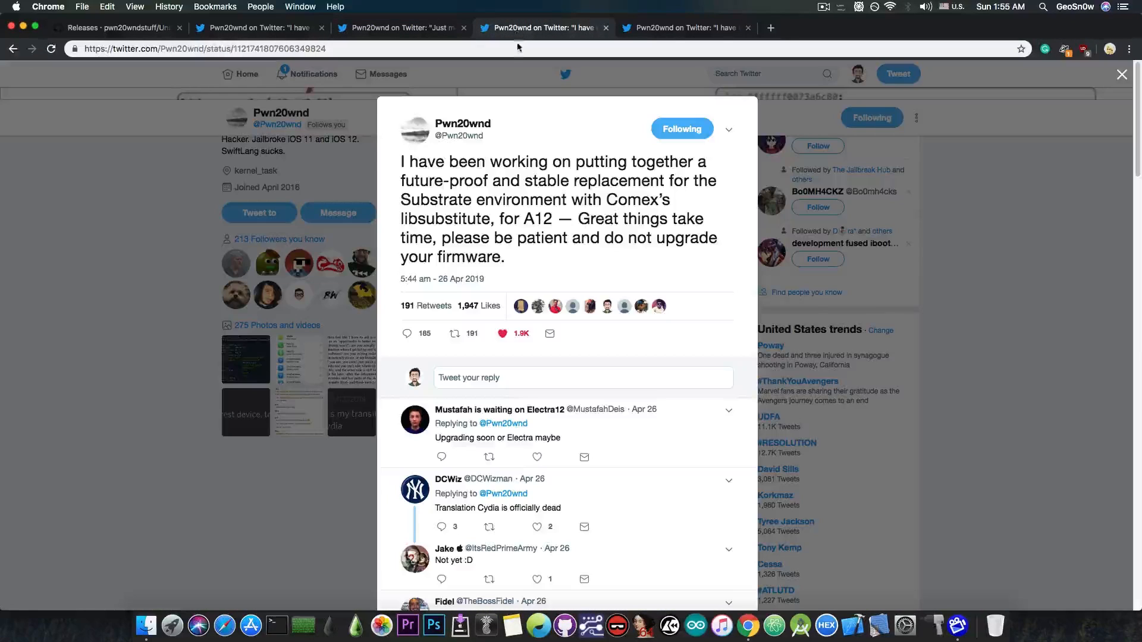